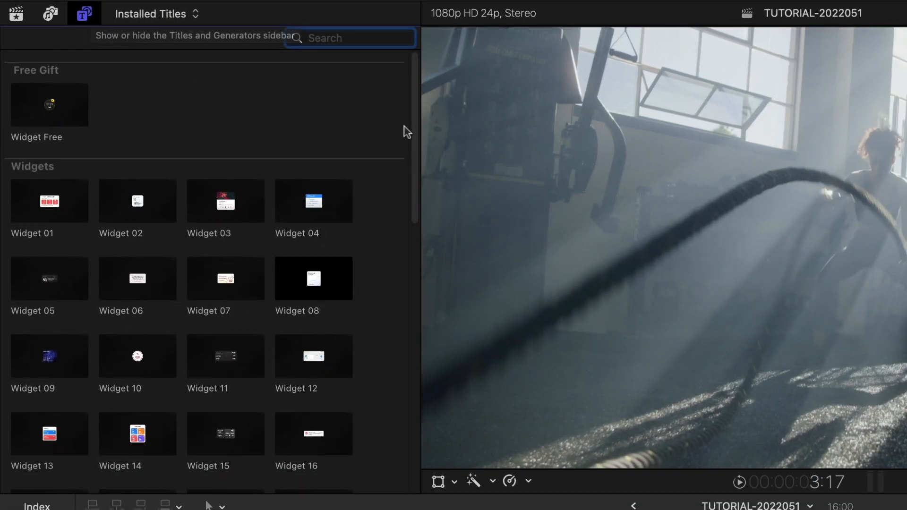
Connect the Widget 14 'Your Stats' title above the first fitness clip in the timeline
{"action": "scroll", "scroll_direction": "down", "scroll_amount": 3}
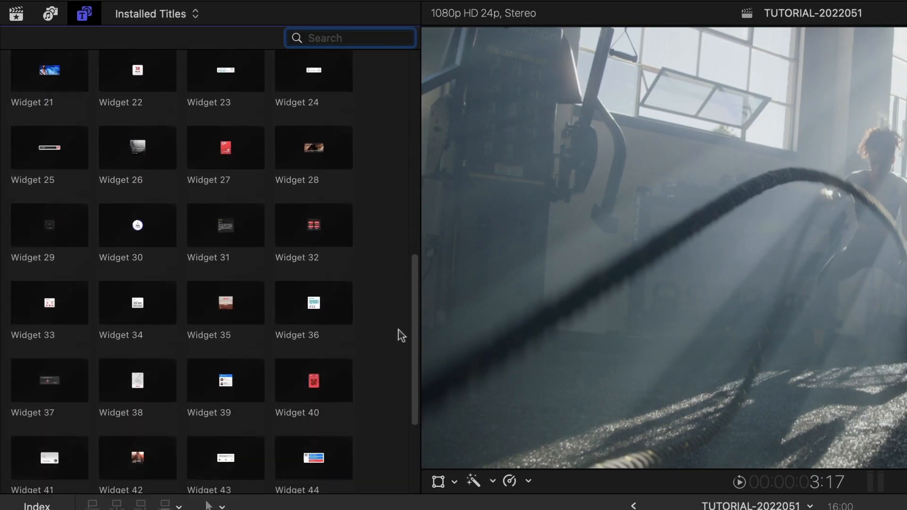
{"action": "scroll", "scroll_direction": "down", "scroll_amount": 3}
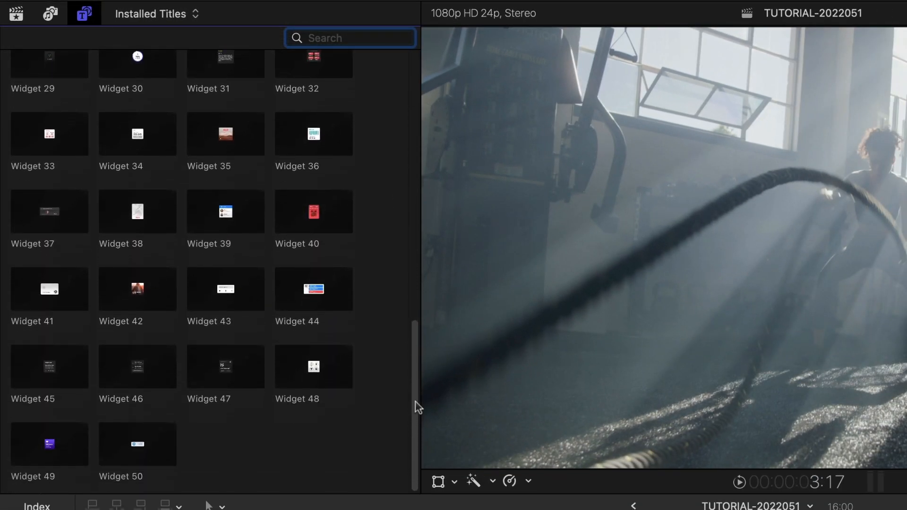
{"action": "scroll", "scroll_direction": "up", "scroll_amount": 3}
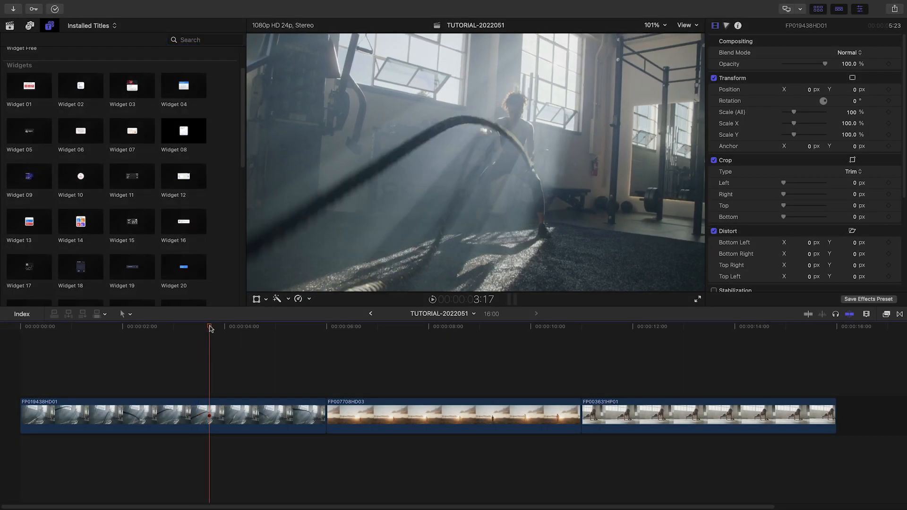
{"action": "left_click", "coordinate": [145, 326]}
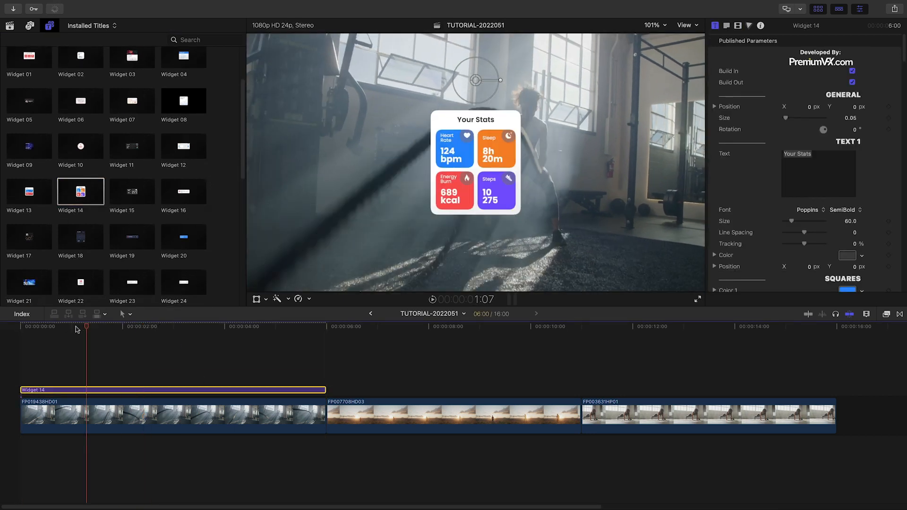
Reposition the stats widget to X 0.62, Y -0.25, lower right beside the athlete
{"action": "left_click", "coordinate": [697, 300]}
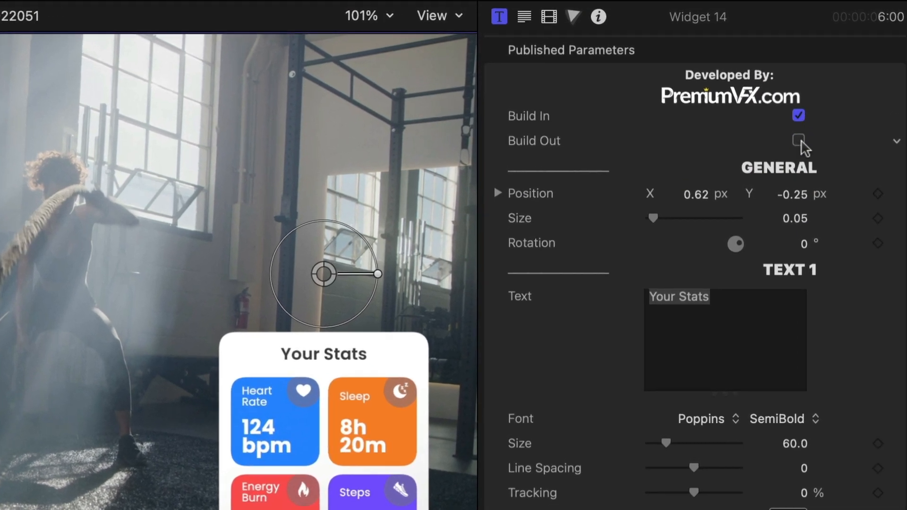
Change the widget heading to 'MY STATS', set heart rate 155, and recolour the squares
{"action": "type", "text": "MY STAT"}
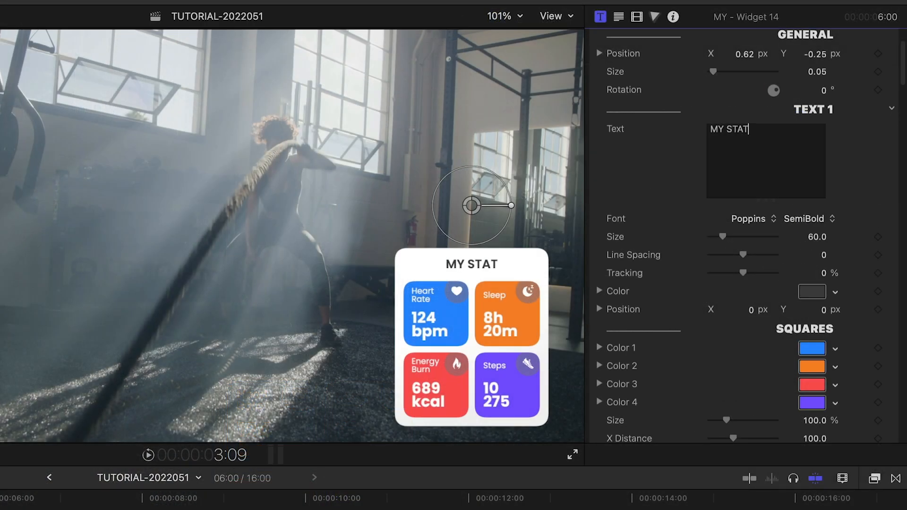
{"action": "left_click", "coordinate": [811, 348]}
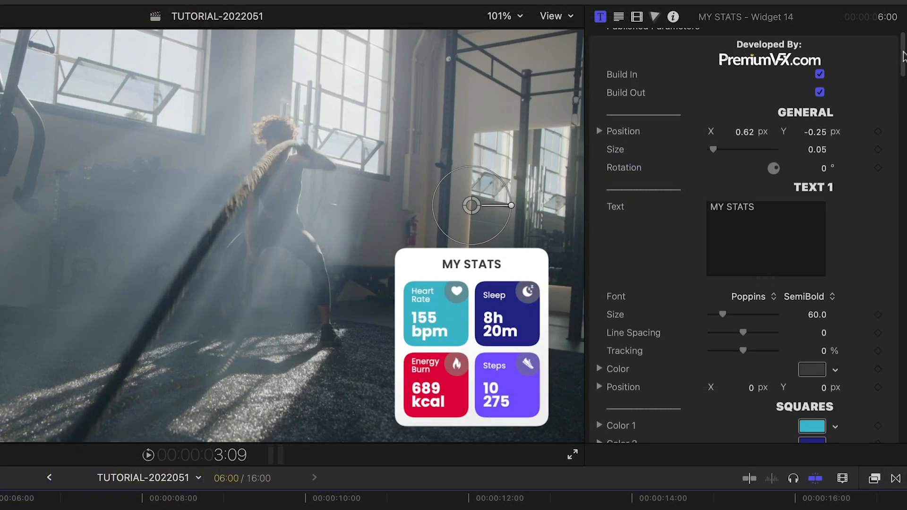
{"action": "scroll", "scroll_direction": "down", "scroll_amount": 3}
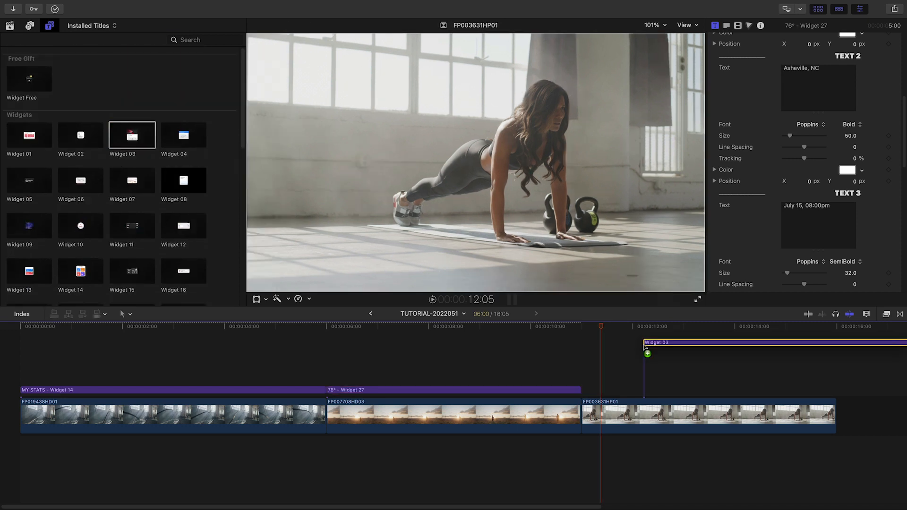
Connect the Widget 06 quote title above the third clip, trimmed to end with it
{"action": "left_click", "coordinate": [81, 179]}
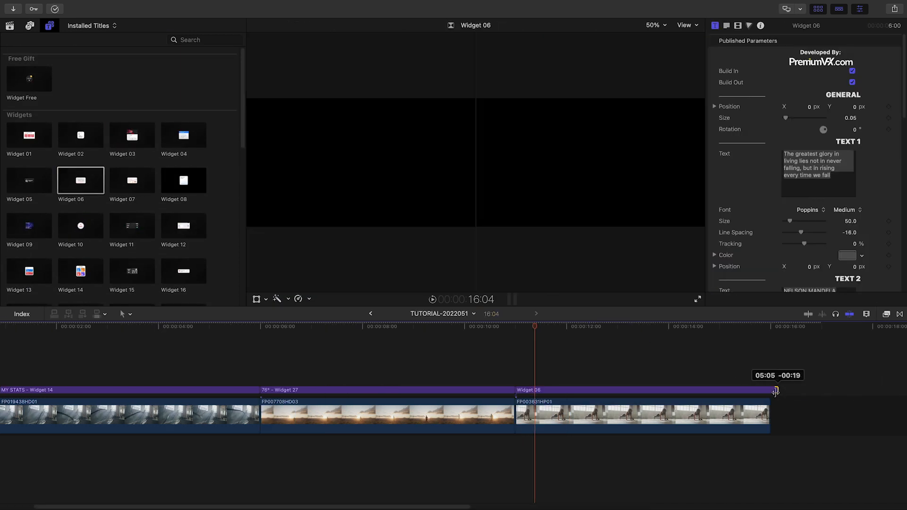